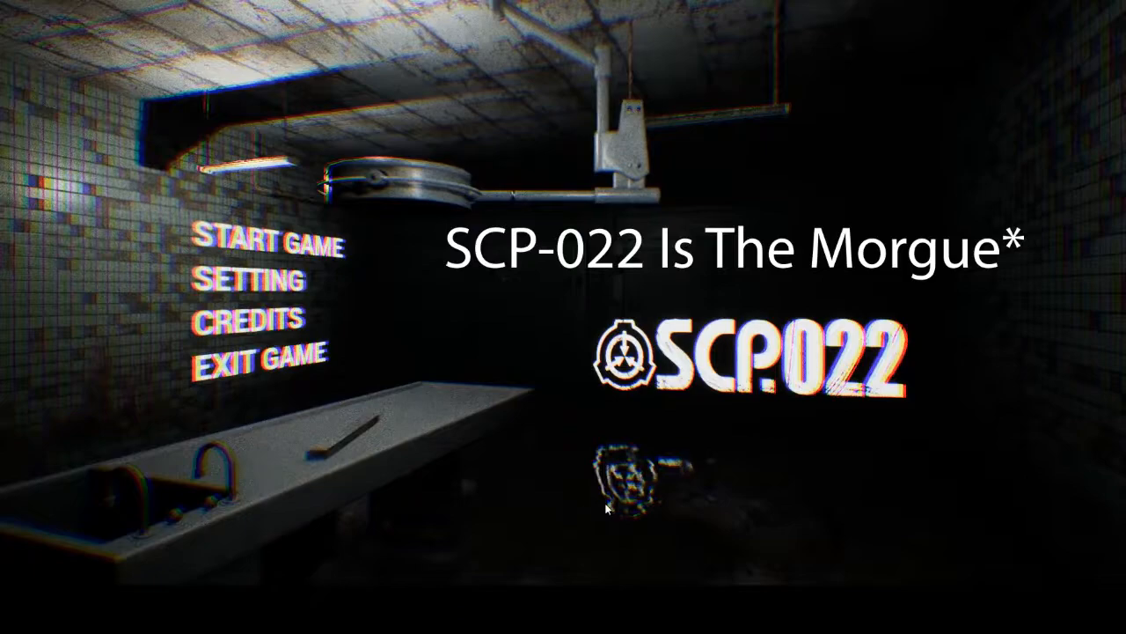
click(261, 245)
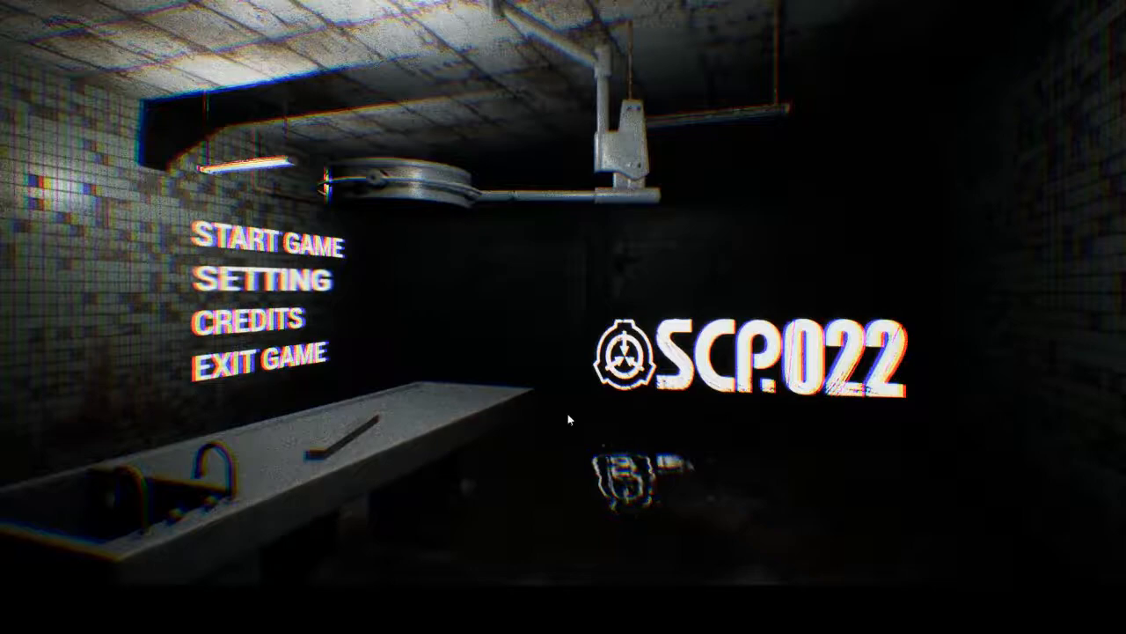
click(274, 245)
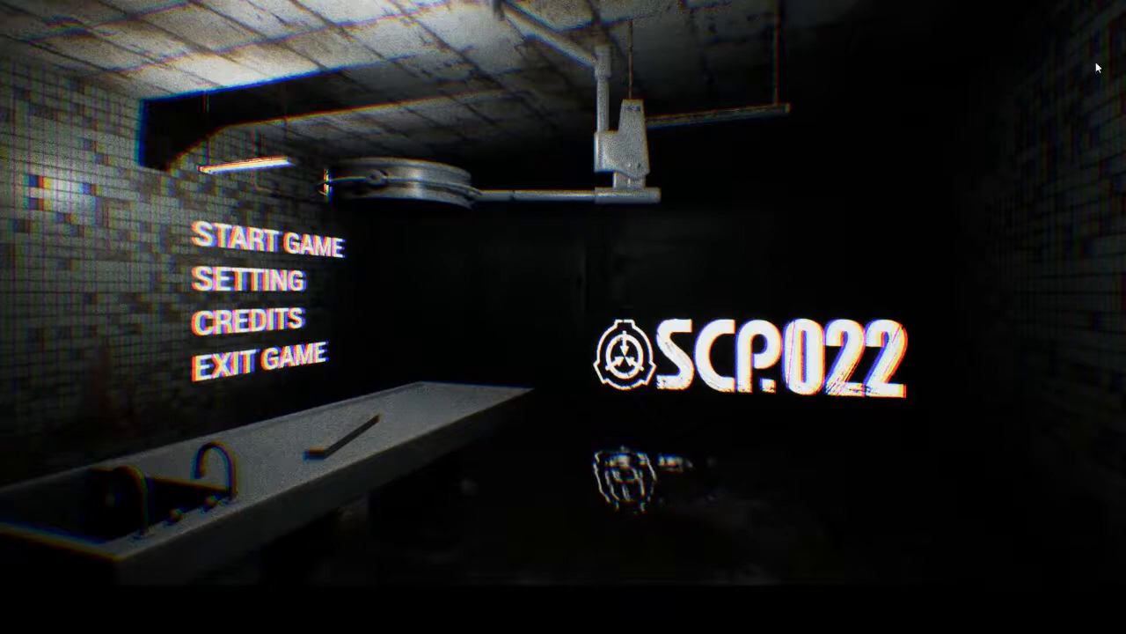
click(271, 243)
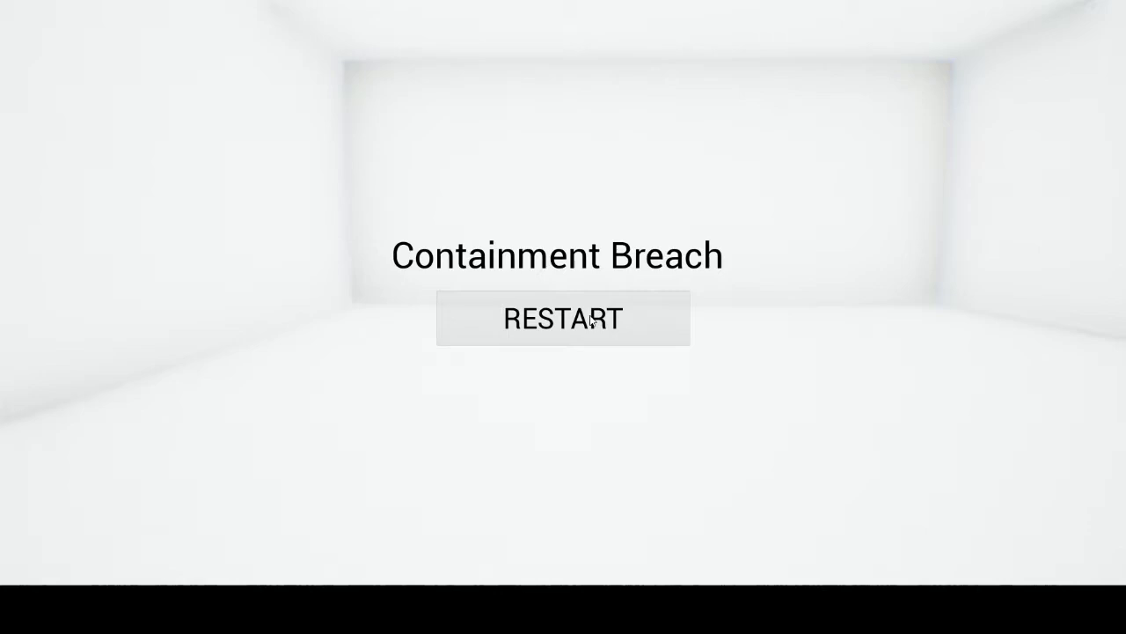
click(563, 316)
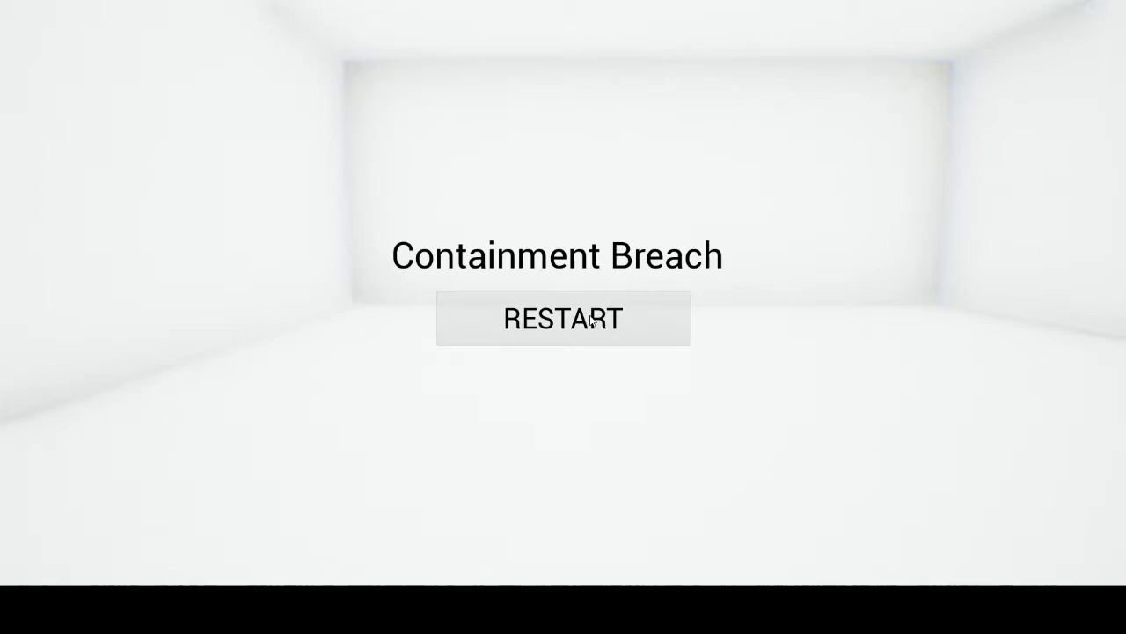